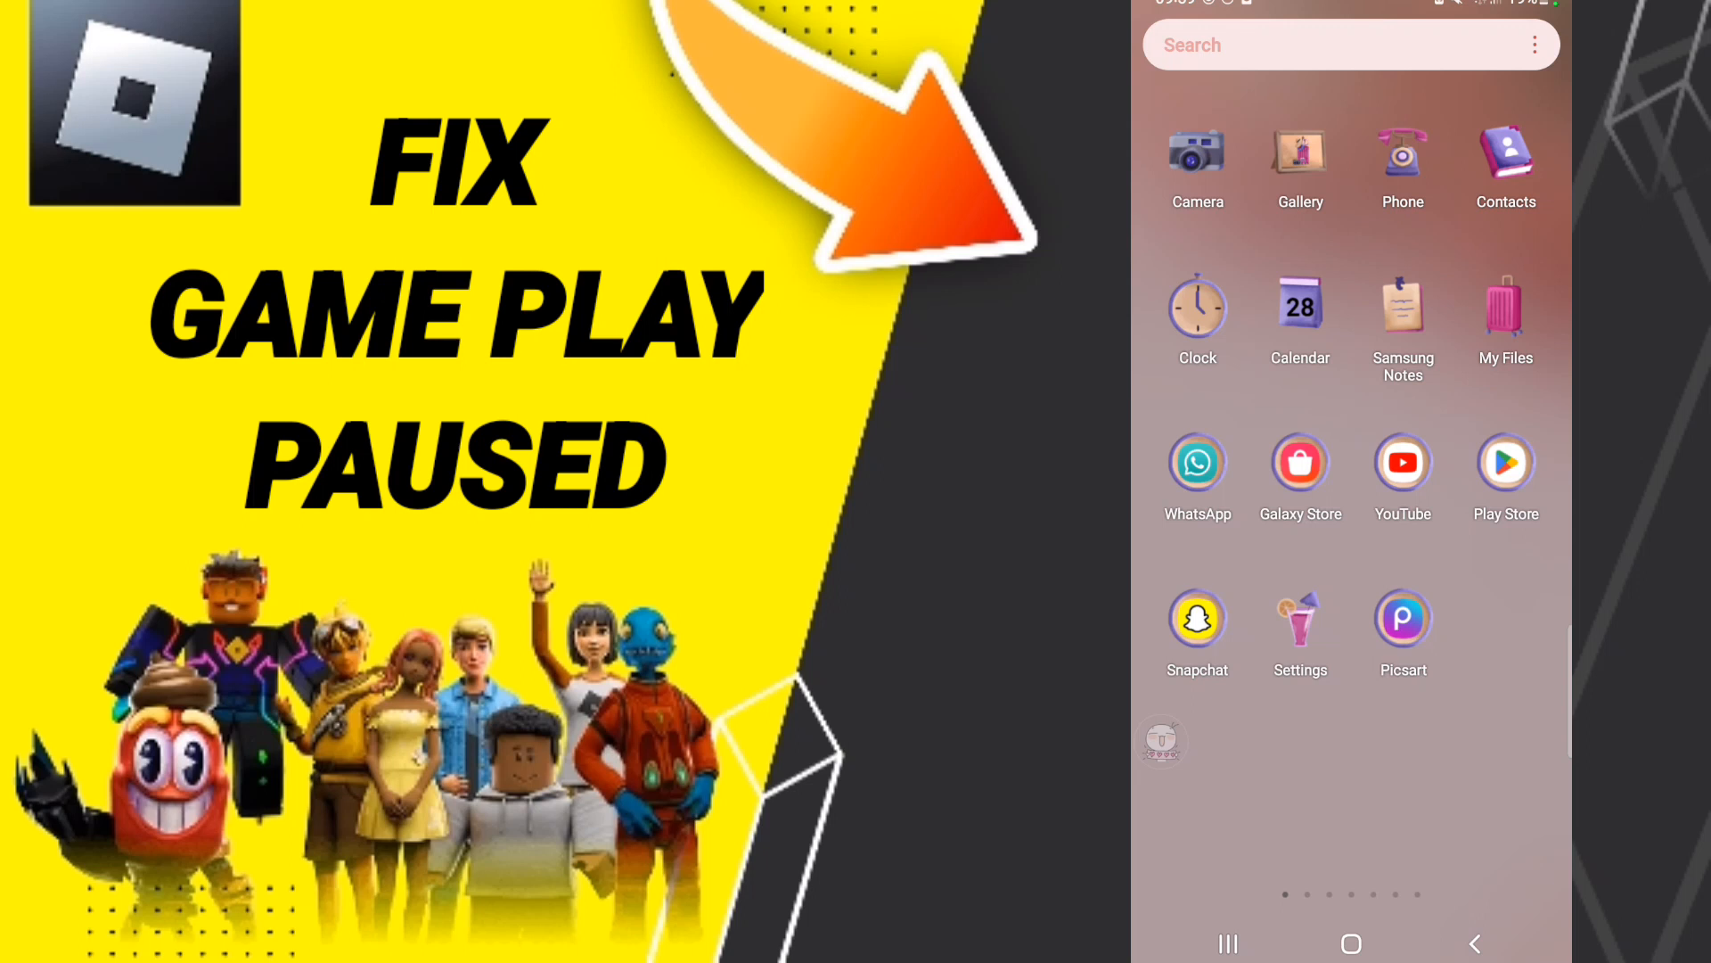
Launch the Settings app from the home screen app drawer.
left_click(1298, 615)
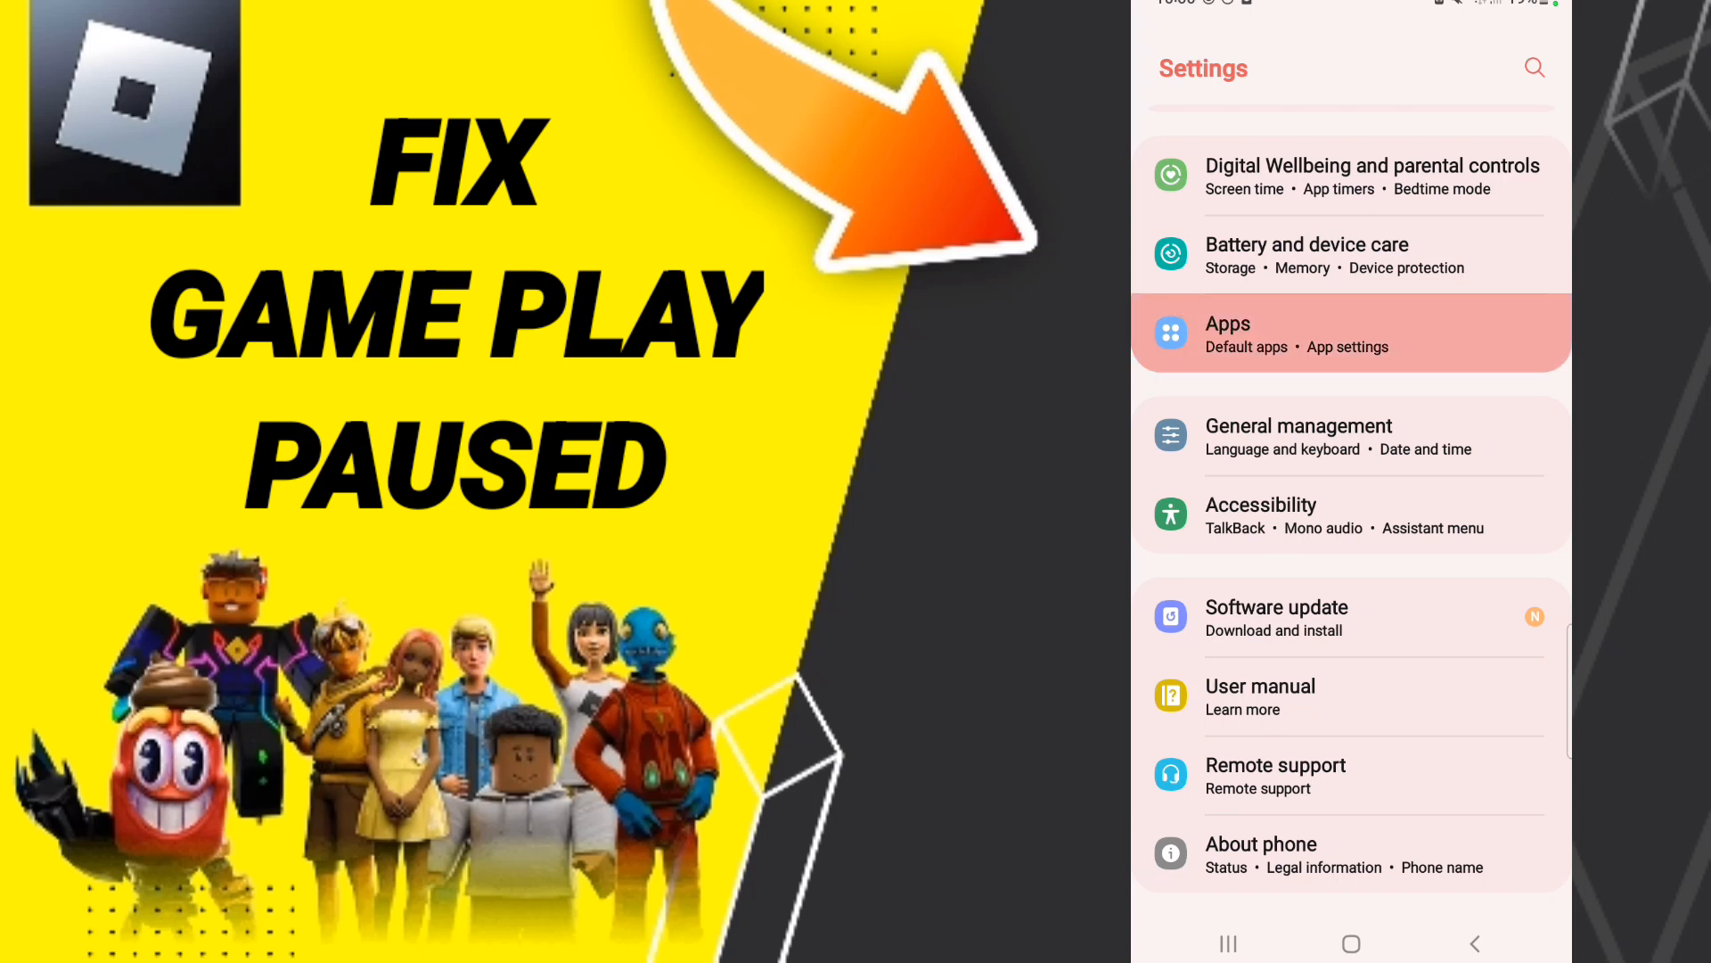
Open Apps in Settings and scroll down the installed apps list.
left_click(1349, 333)
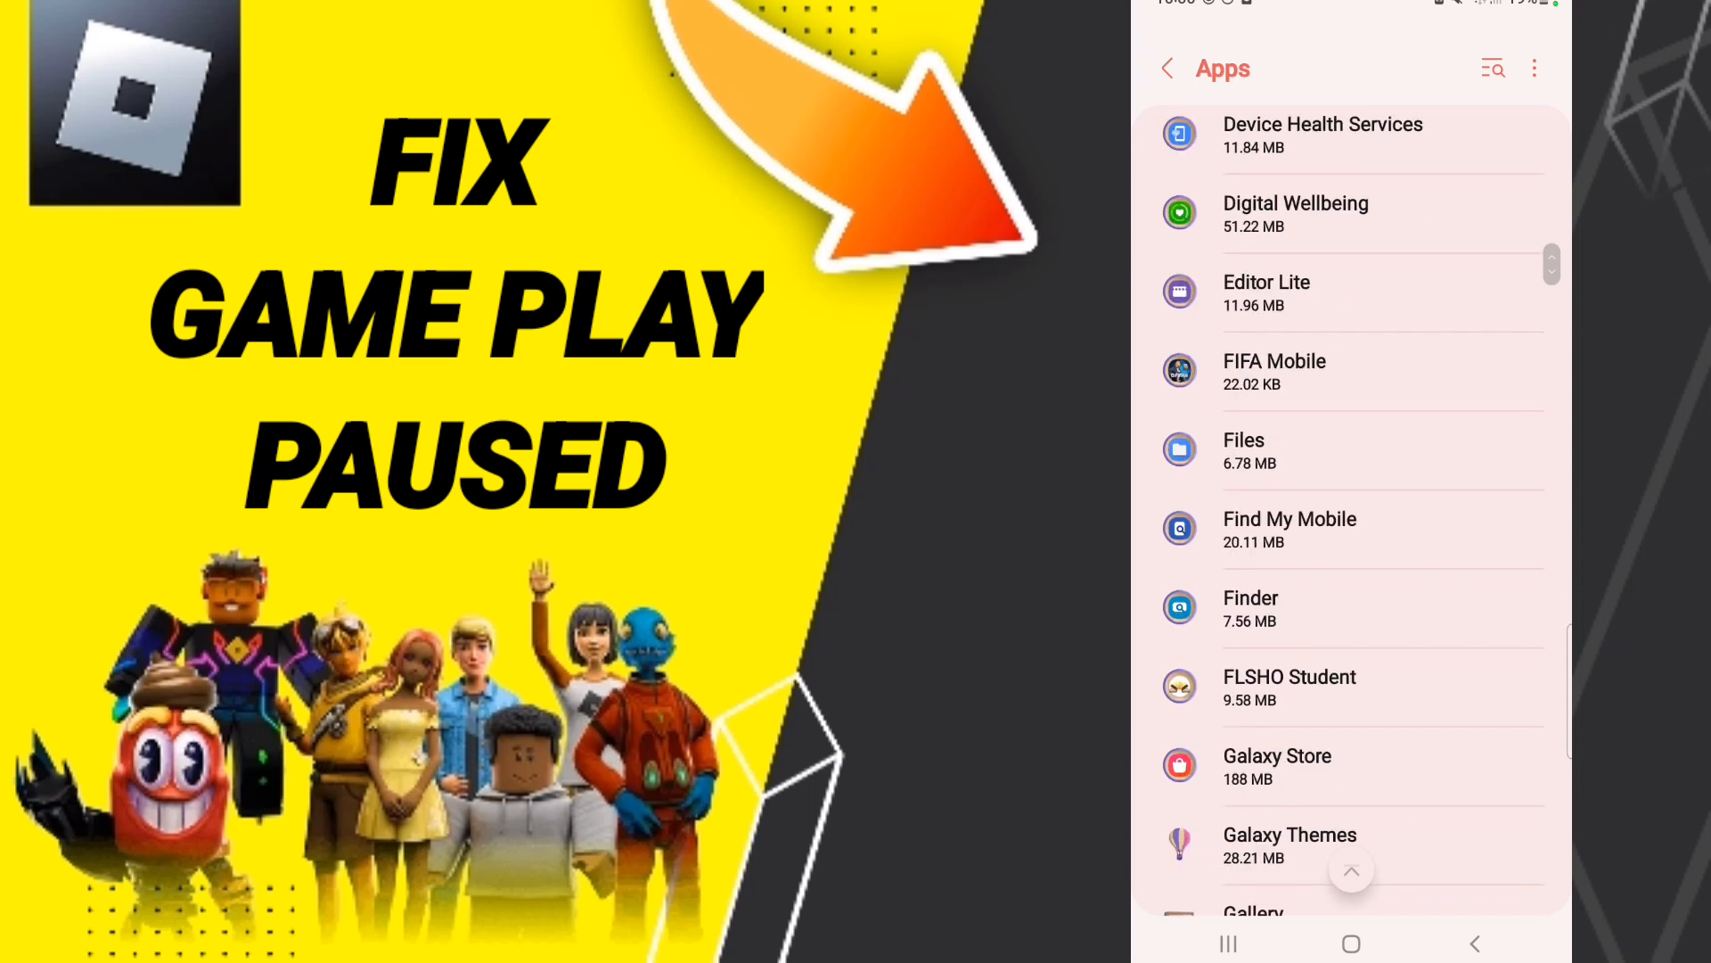
scroll("down", 3)
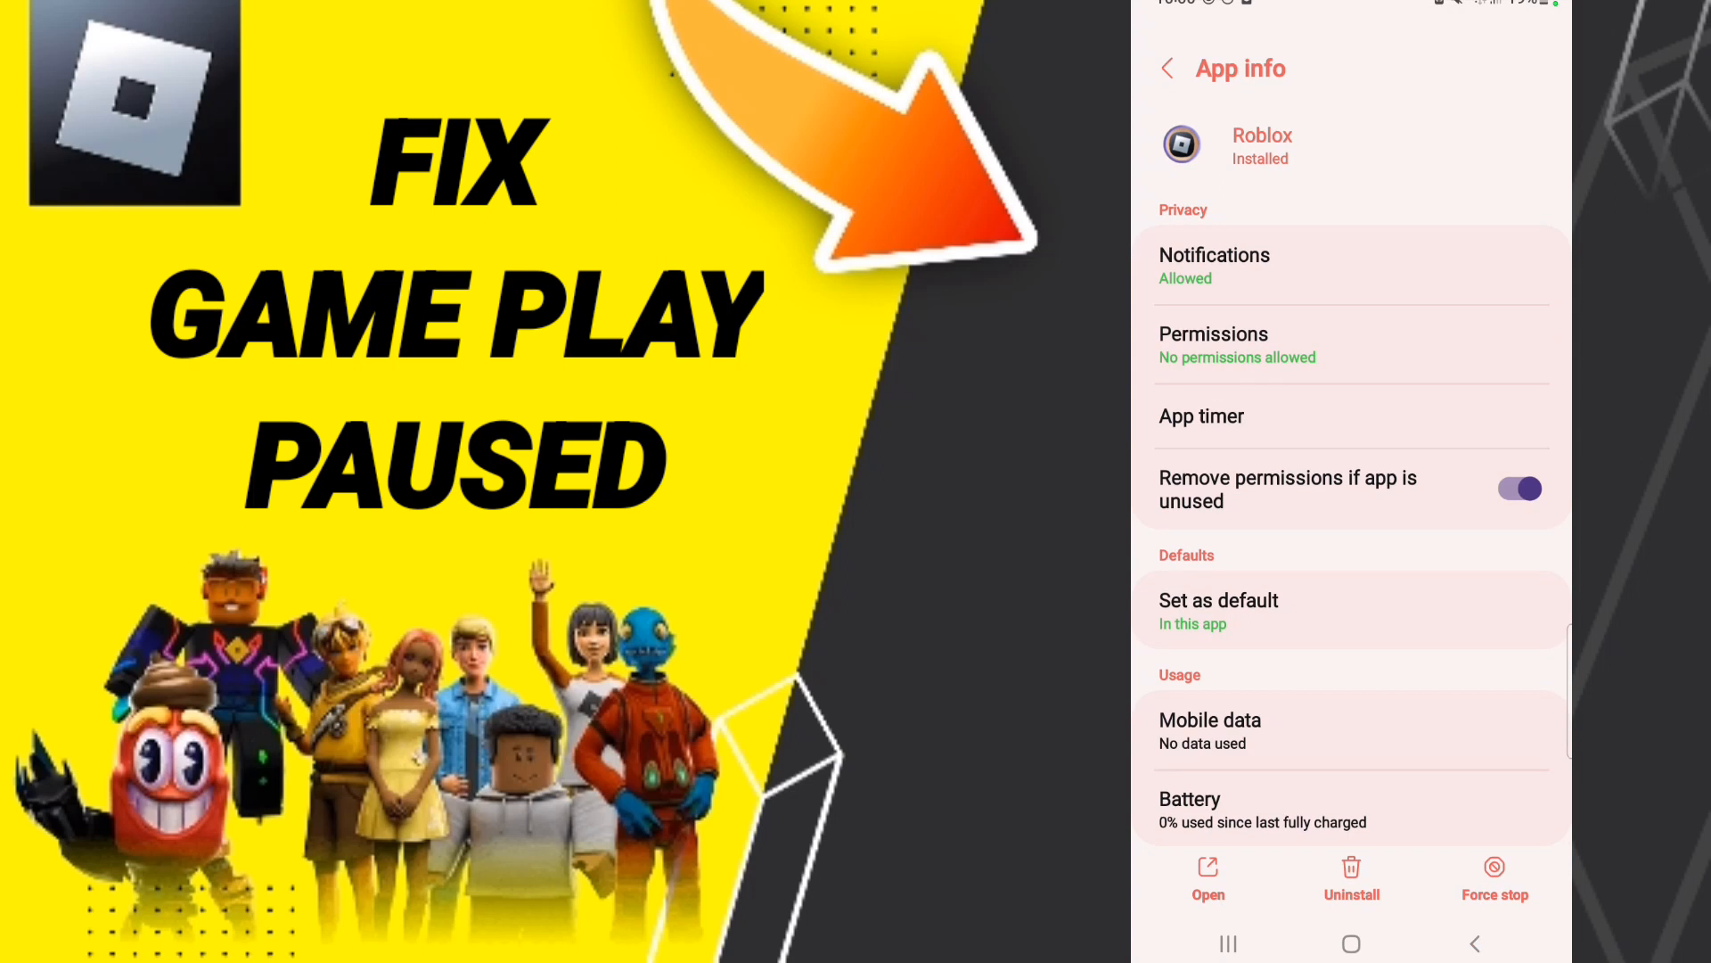
Scroll Roblox's App info page down to its Storage entry.
scroll("down", 3)
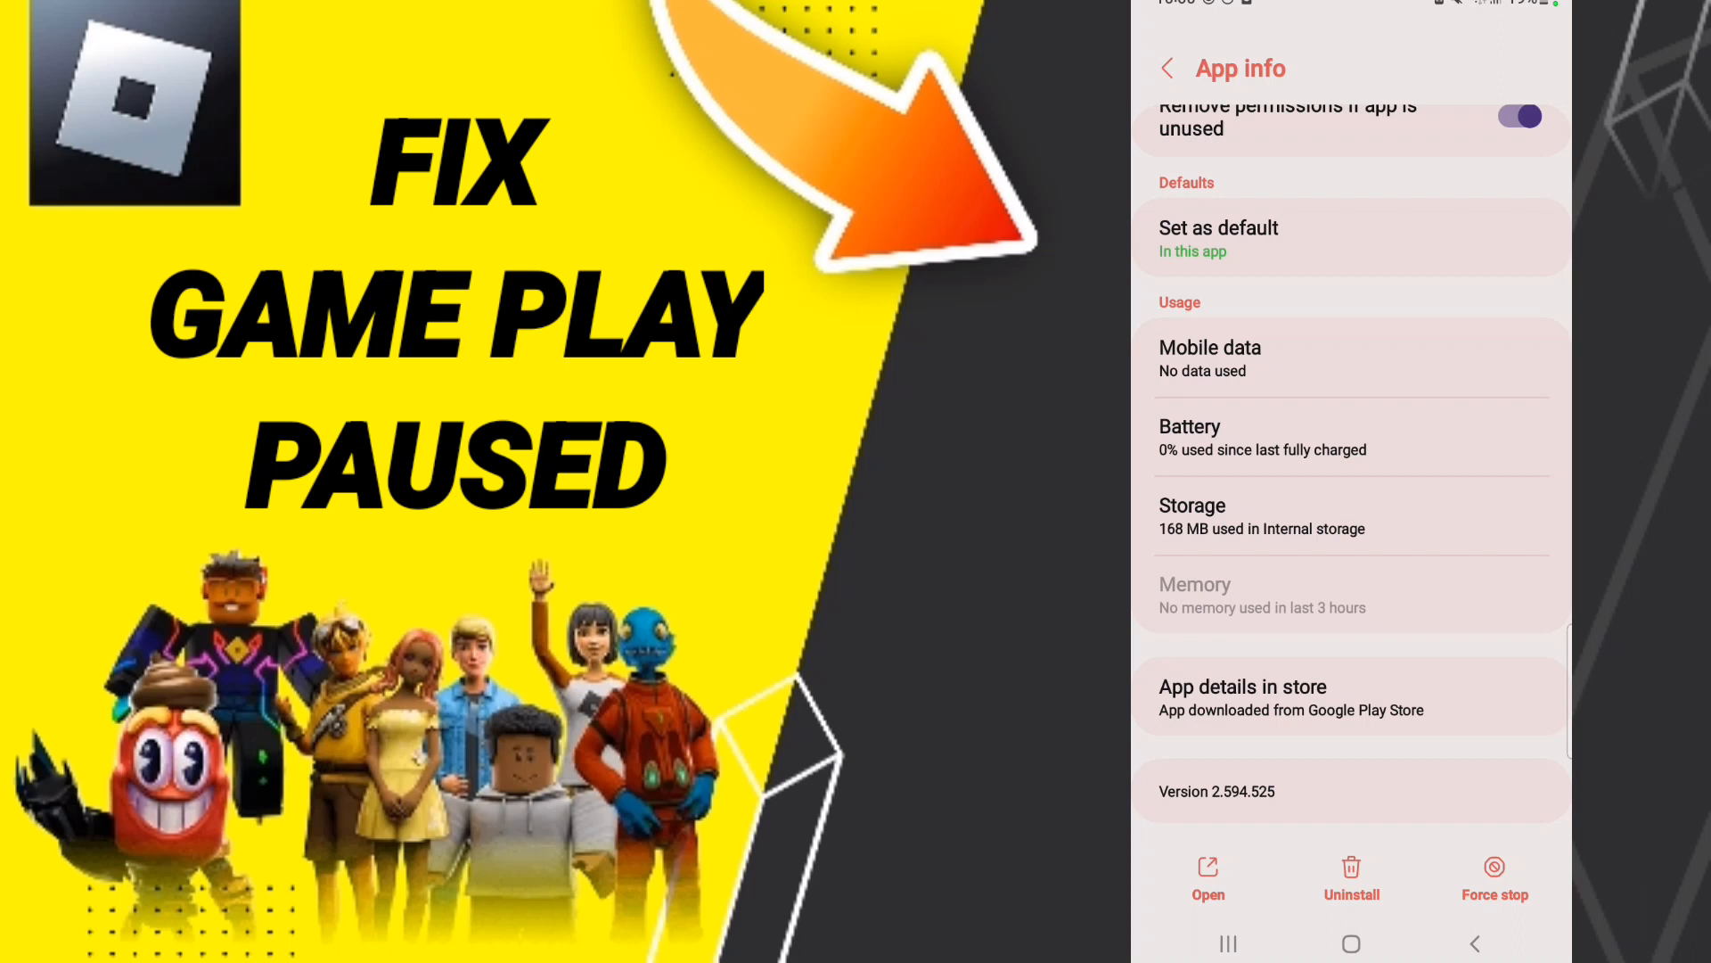
scroll("down", 3)
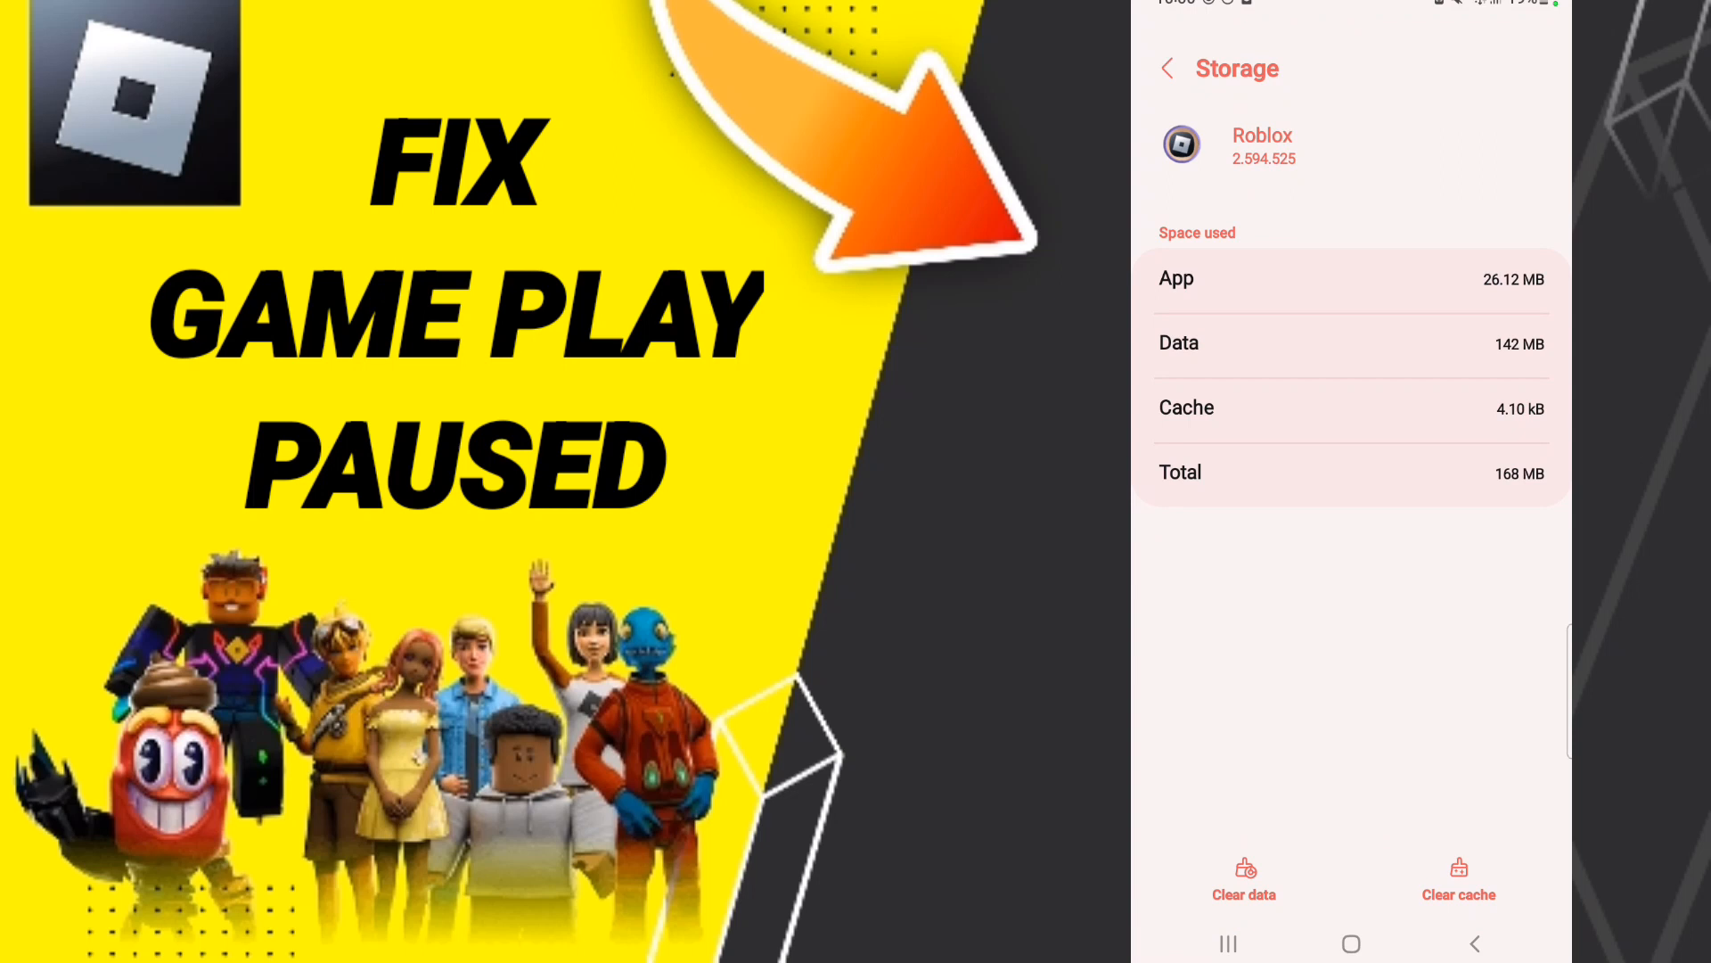
Clear cache on Roblox's Storage page, currently 4.10 kB.
left_click(1459, 880)
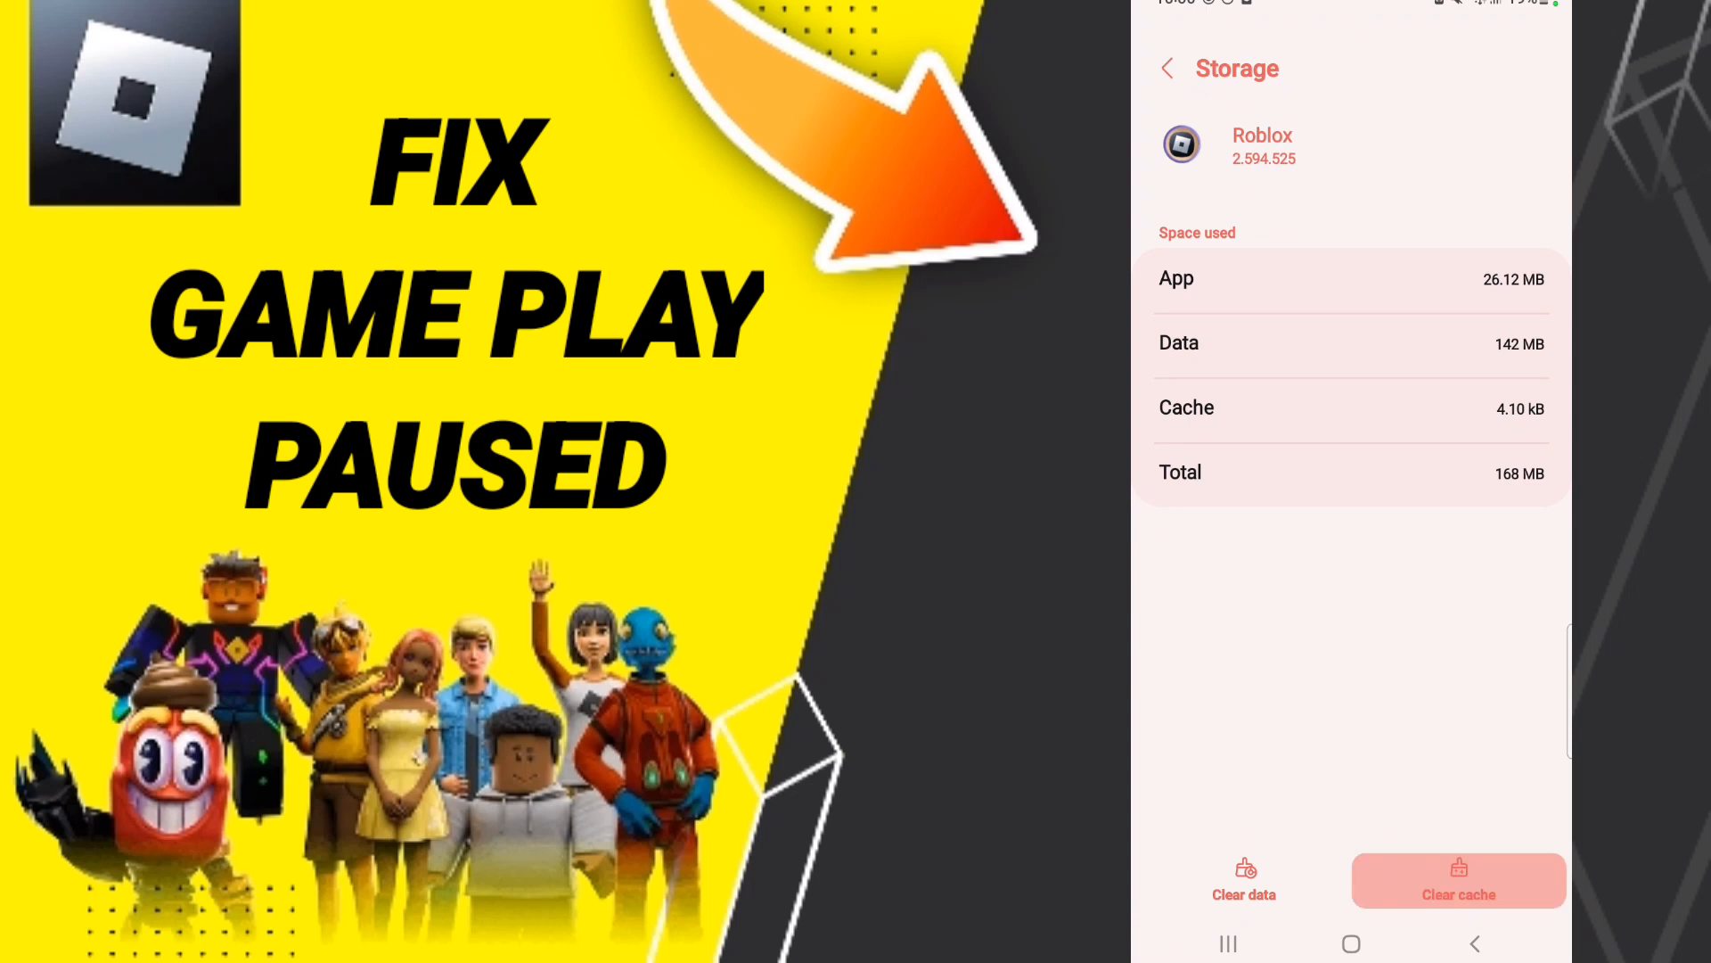